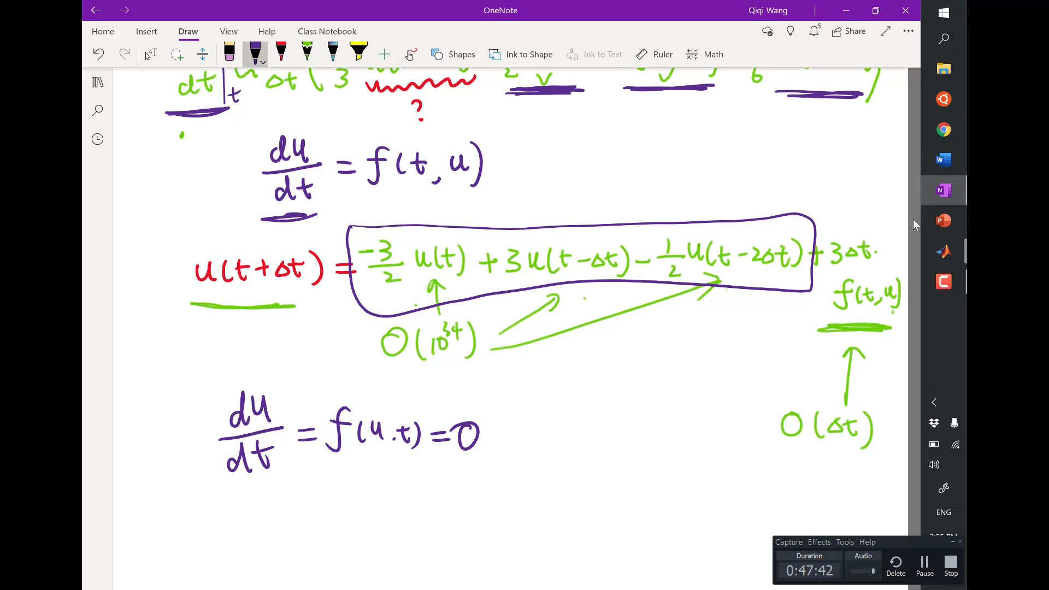
Step: In MATLAB, plot abs(u), then close all and replot it with semilogy(abs(u))
click(943, 251)
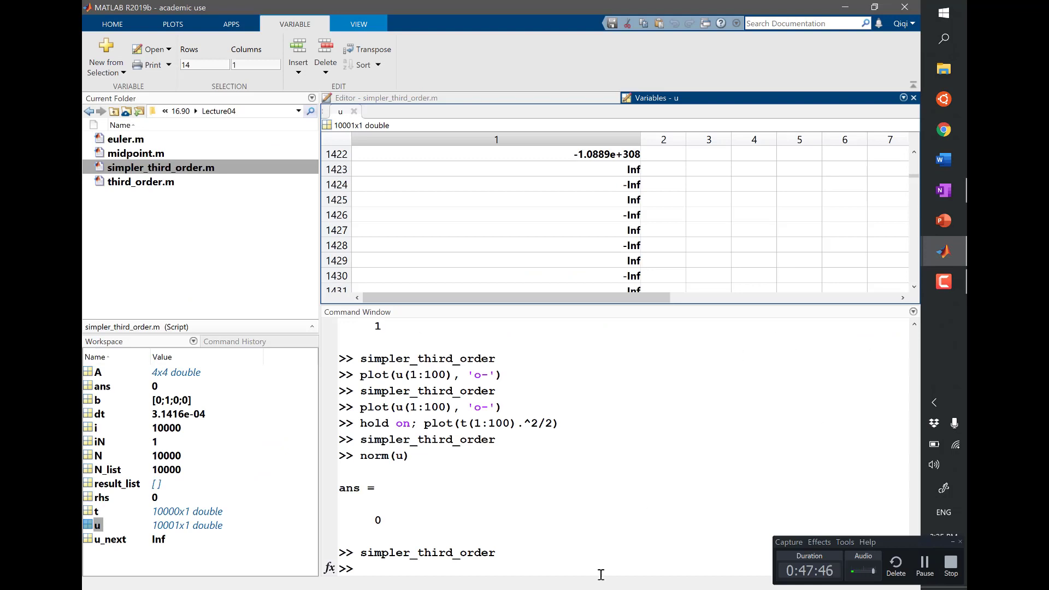
text(p)
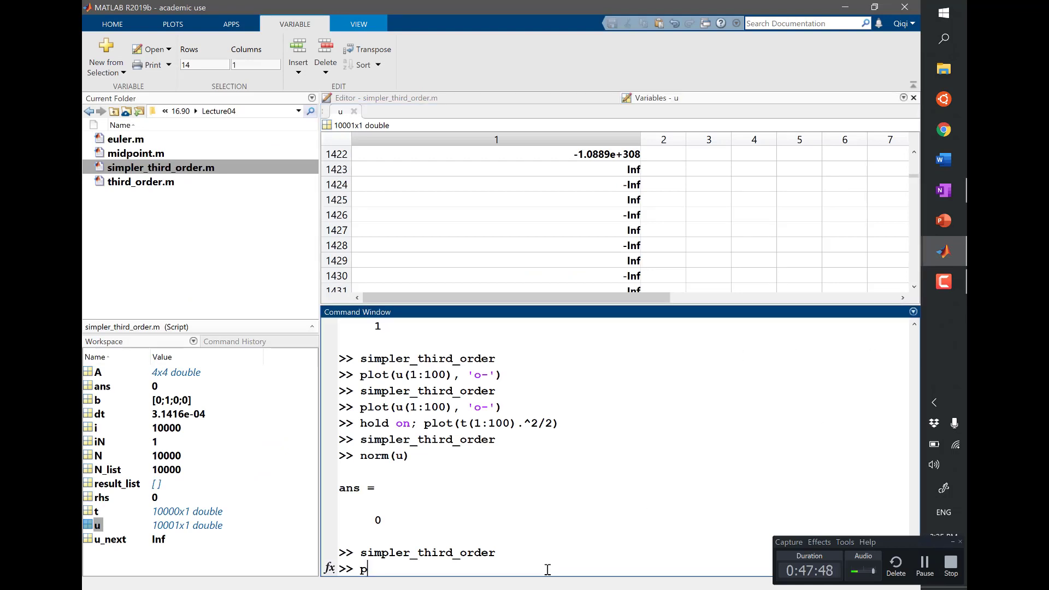
text(lot()
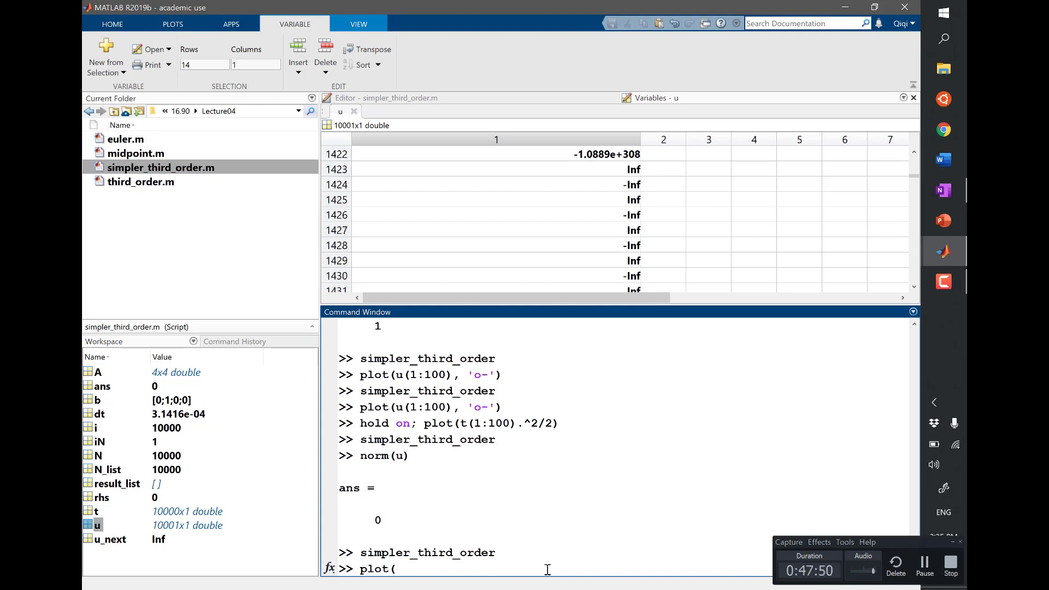
text(abs()
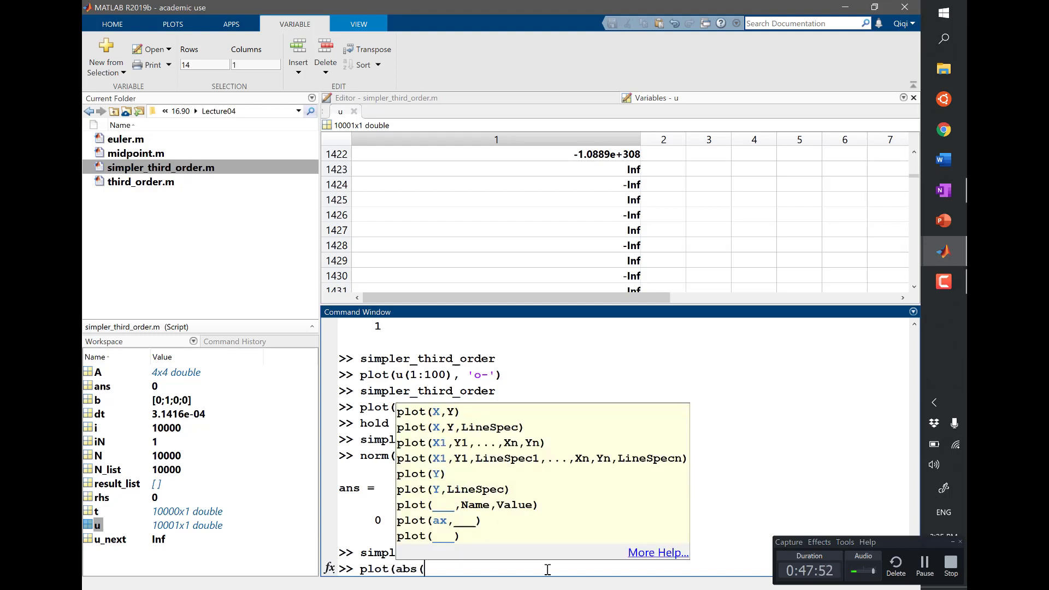
key(enter)
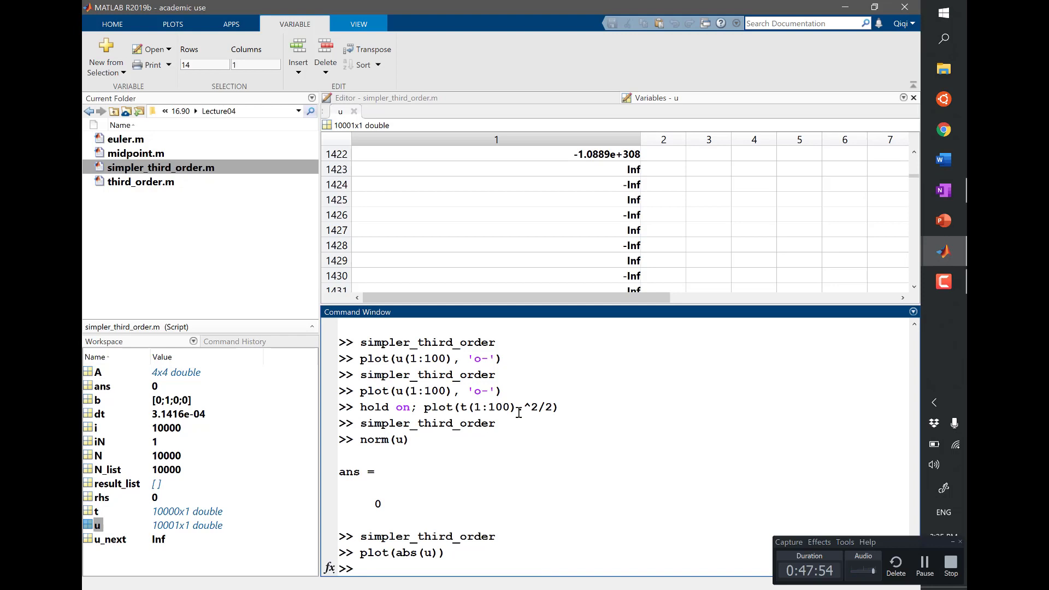
text(close all)
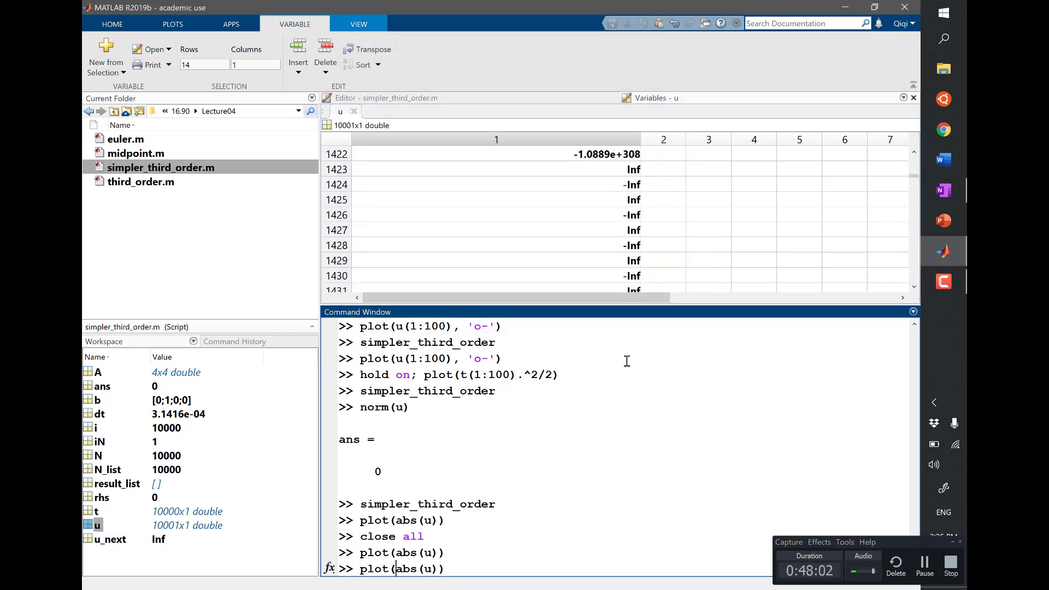
text(semilogy)
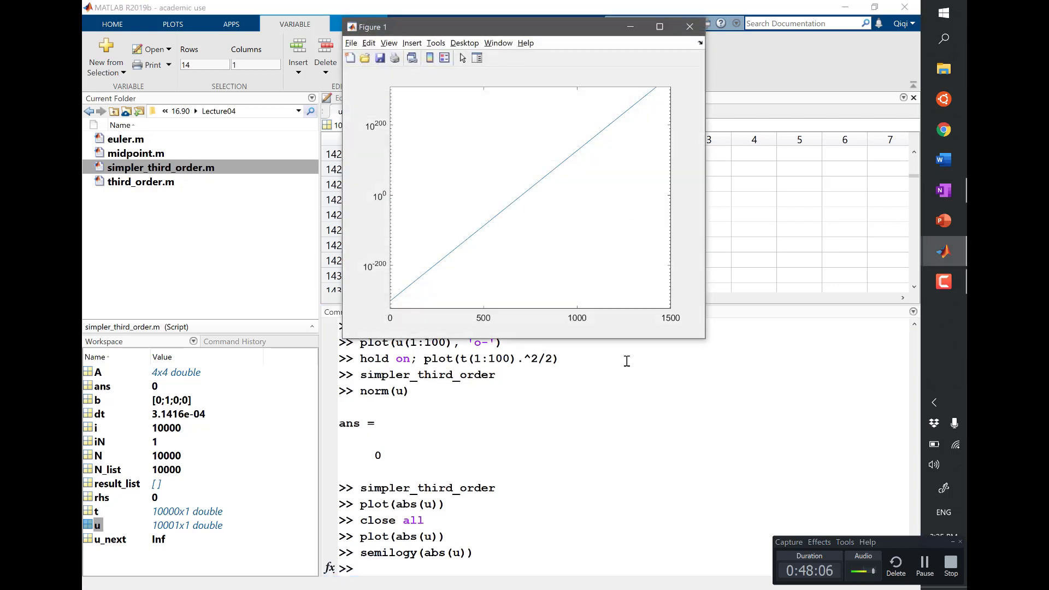
mouse_move(745, 15)
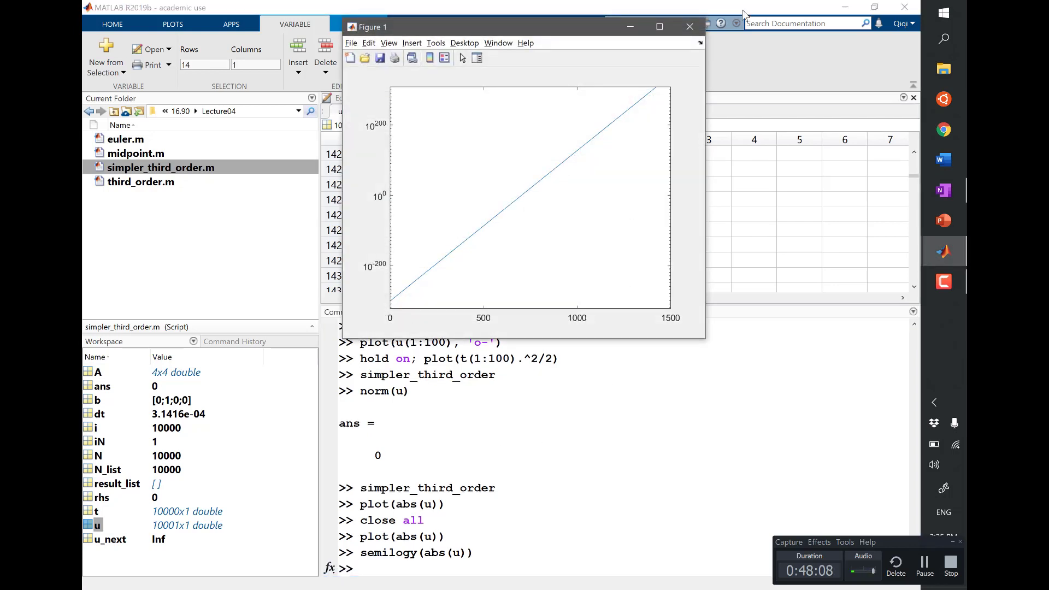